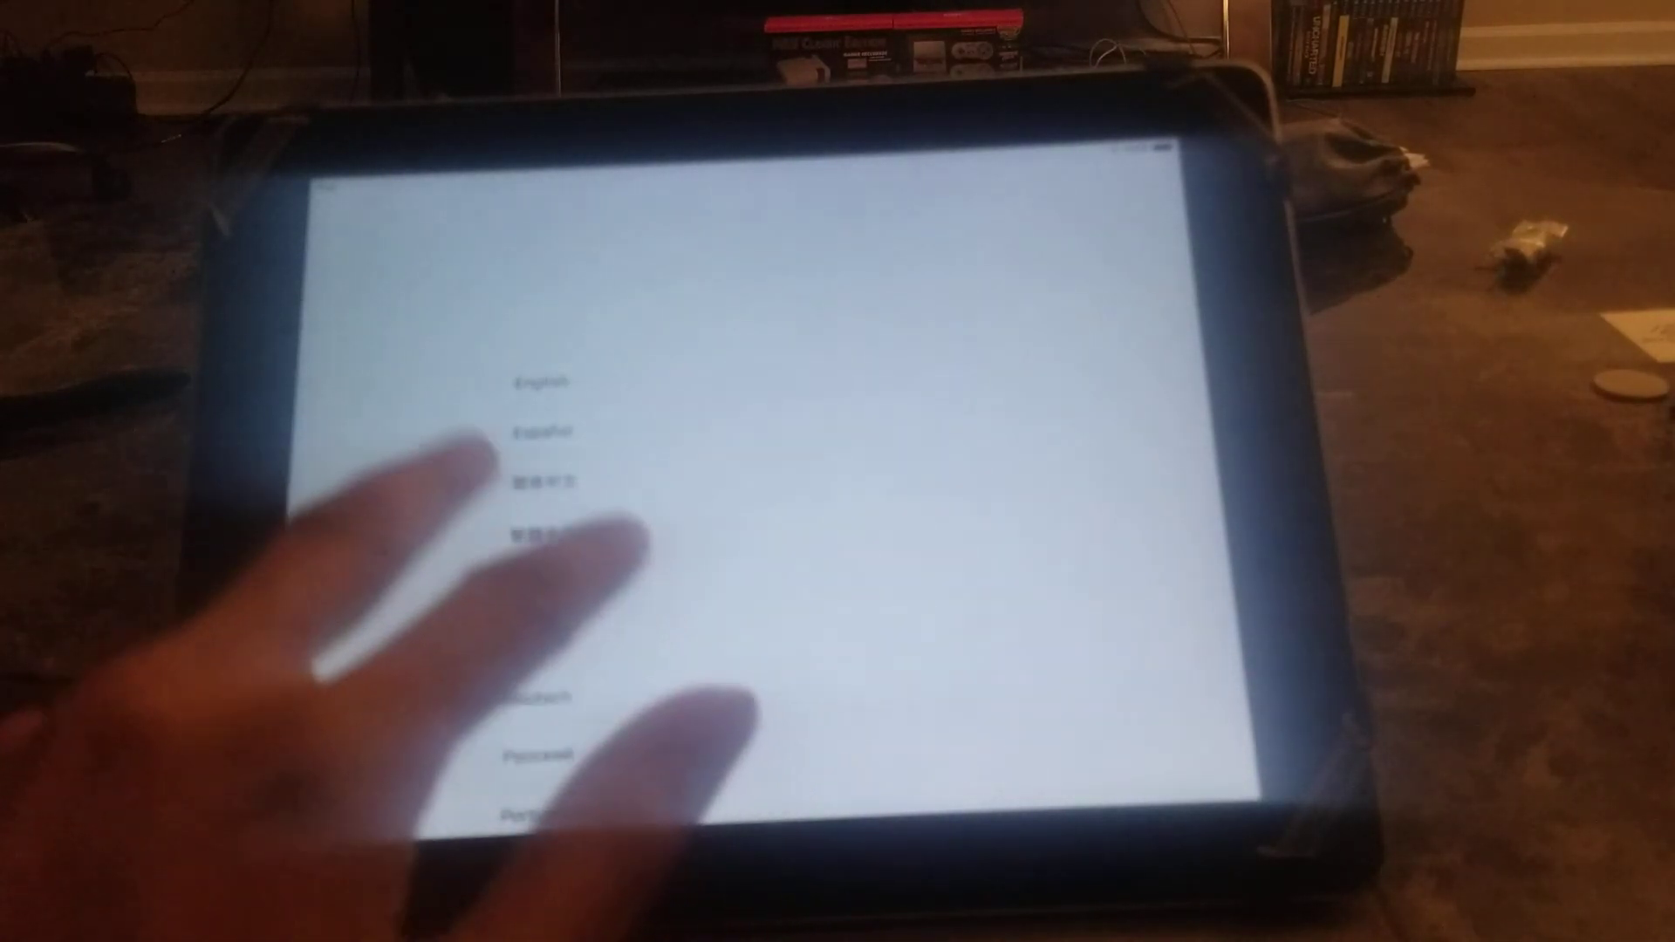
- Choose English as the iPad's setup language
{"action": "left_click", "coordinate": [539, 381]}
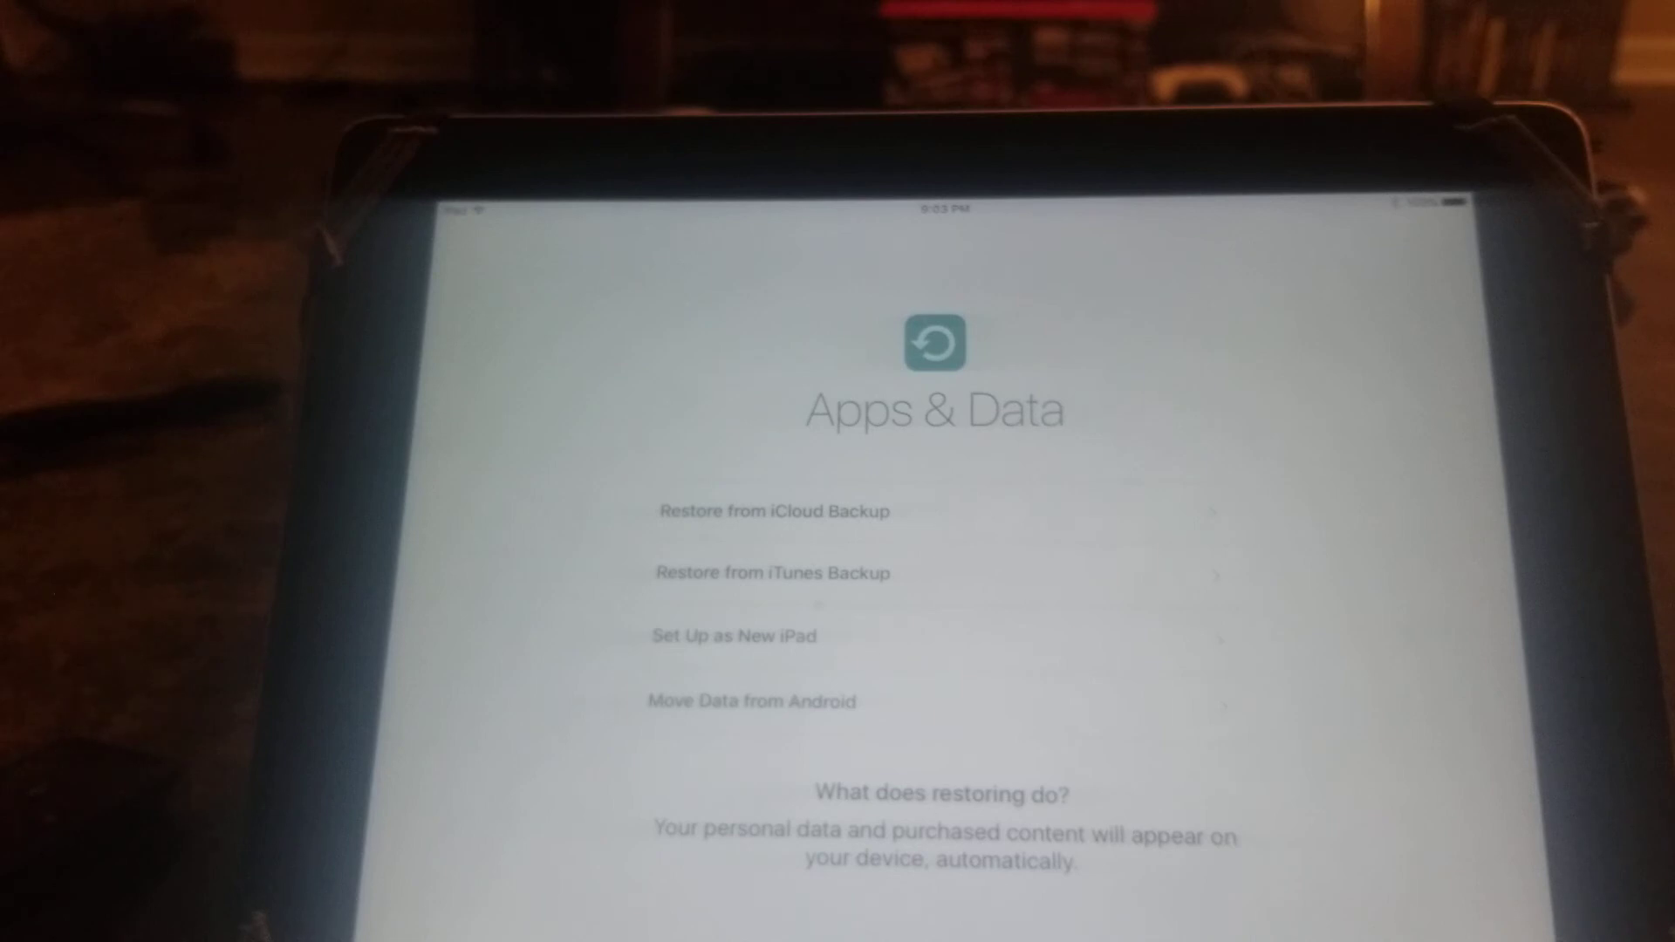
- Choose Restore from iCloud Backup on the Apps & Data screen
{"action": "left_click", "coordinate": [774, 510]}
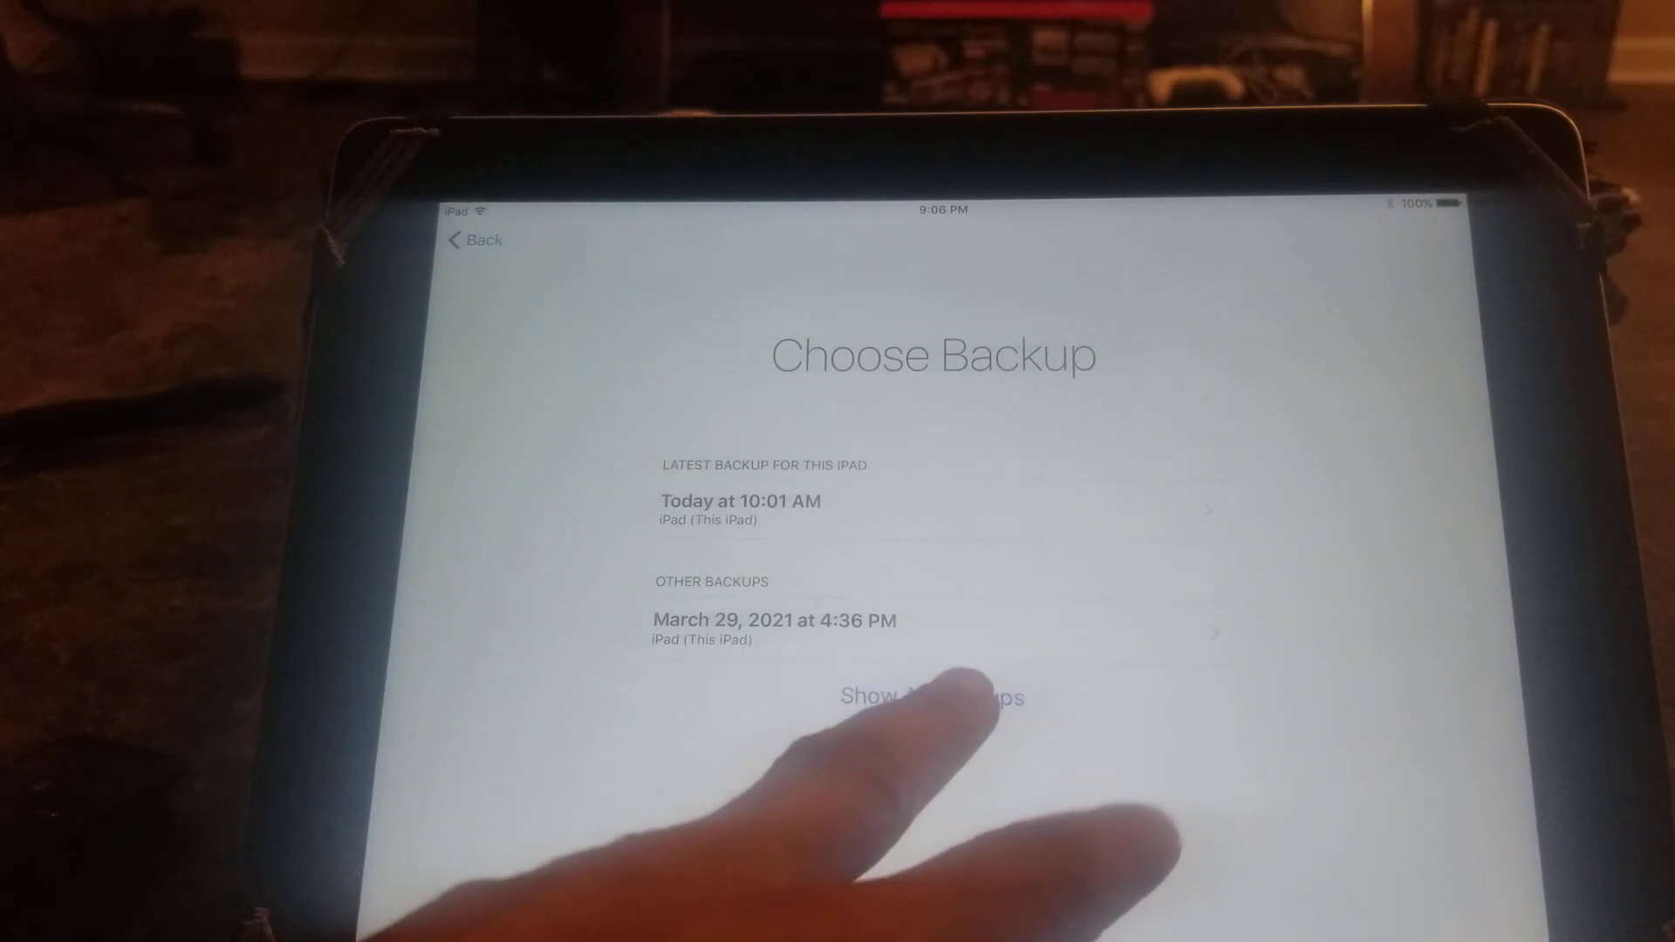
- Show all backups and restore from the latest one, Today at 10:01 AM
{"action": "left_click", "coordinate": [931, 696]}
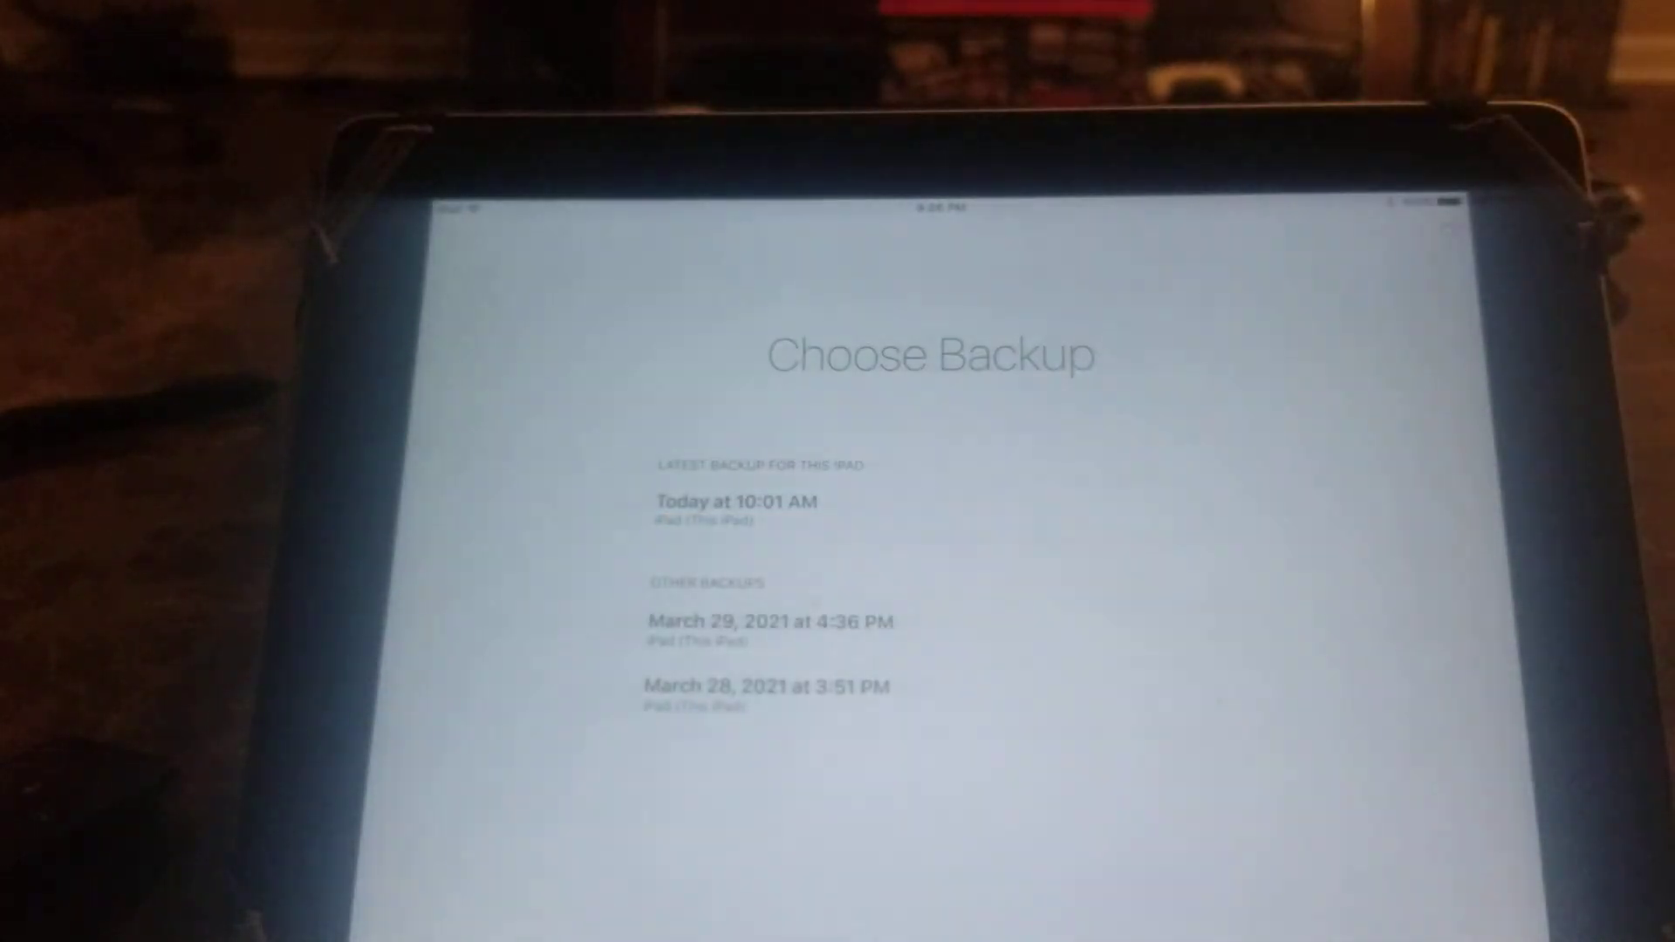
{"action": "left_click", "coordinate": [732, 502]}
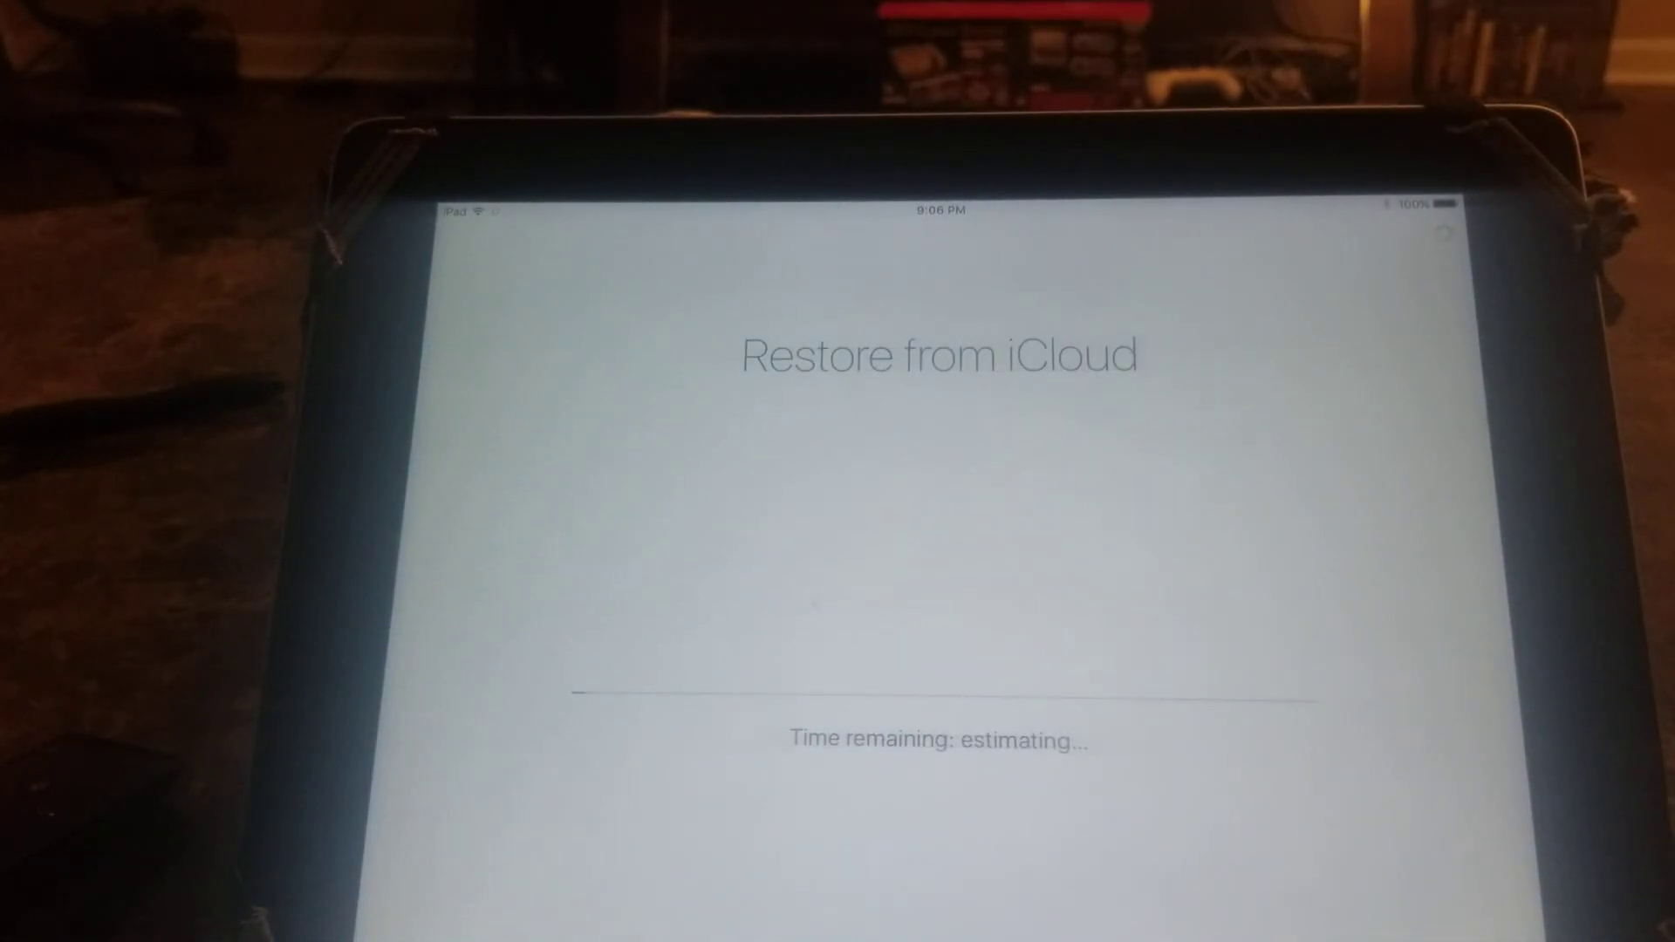